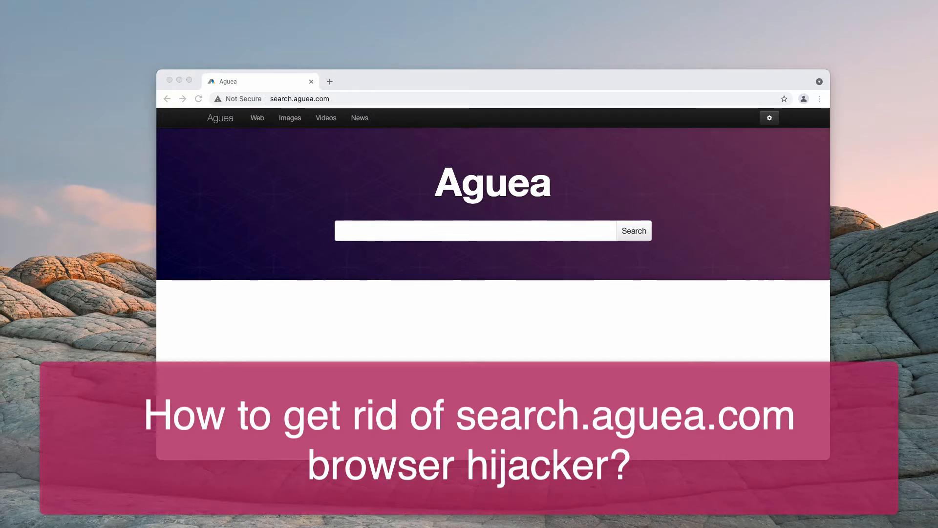
mouse_move(401, 155)
text(car)
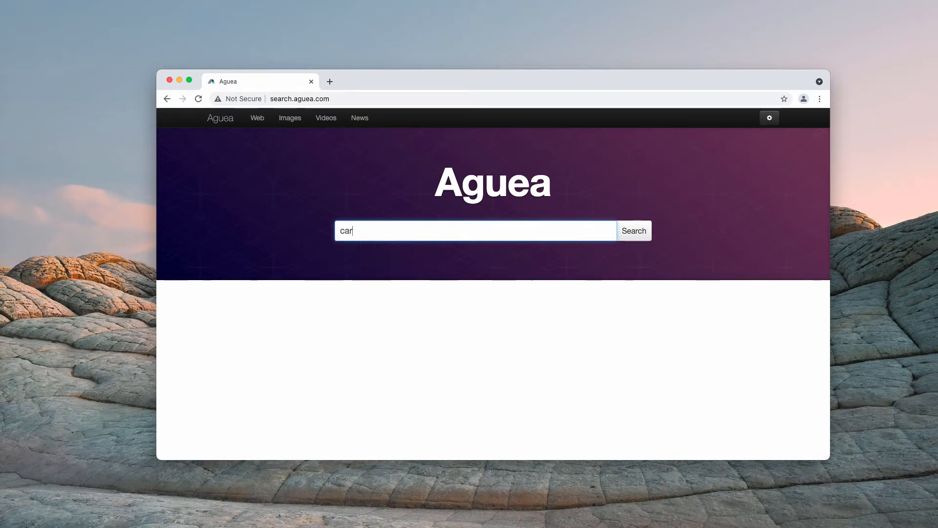
Search Aguea for 'car', then return to the start page and type 'iphone'
click(633, 230)
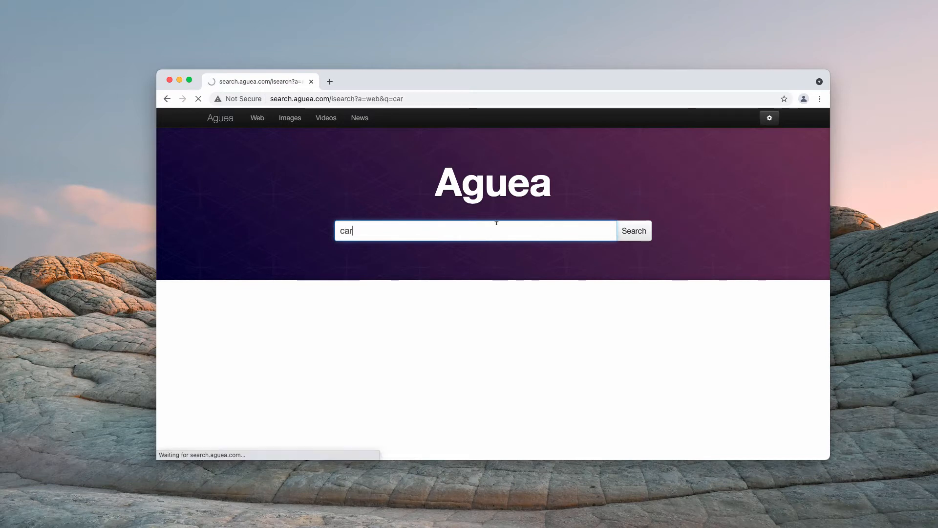
click(633, 230)
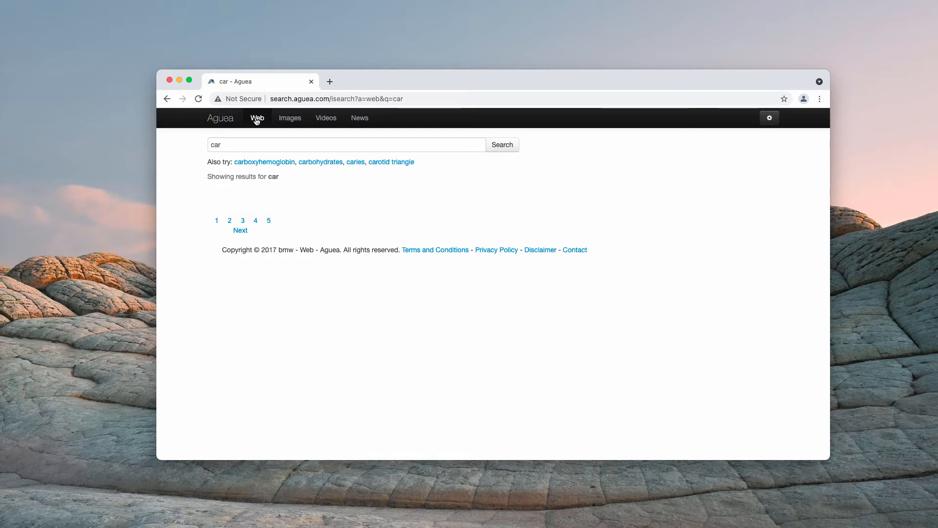
click(221, 118)
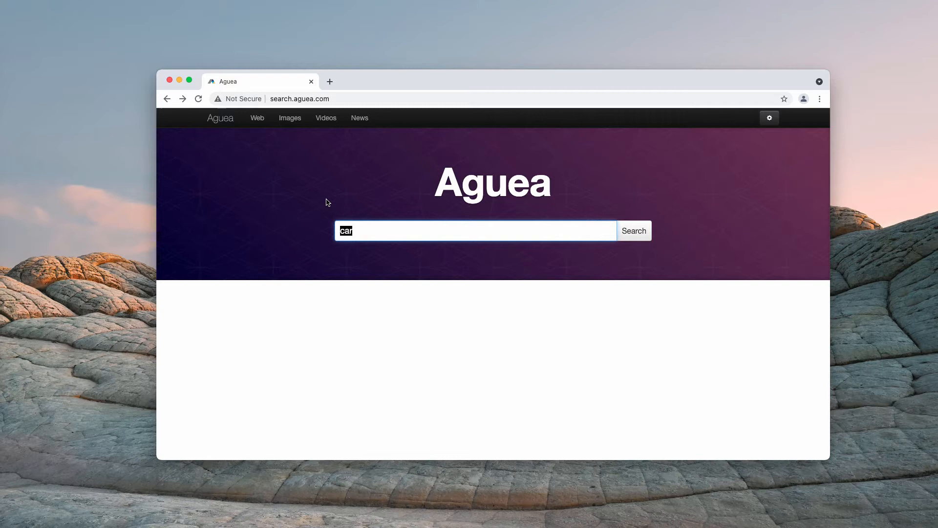
text(iphone)
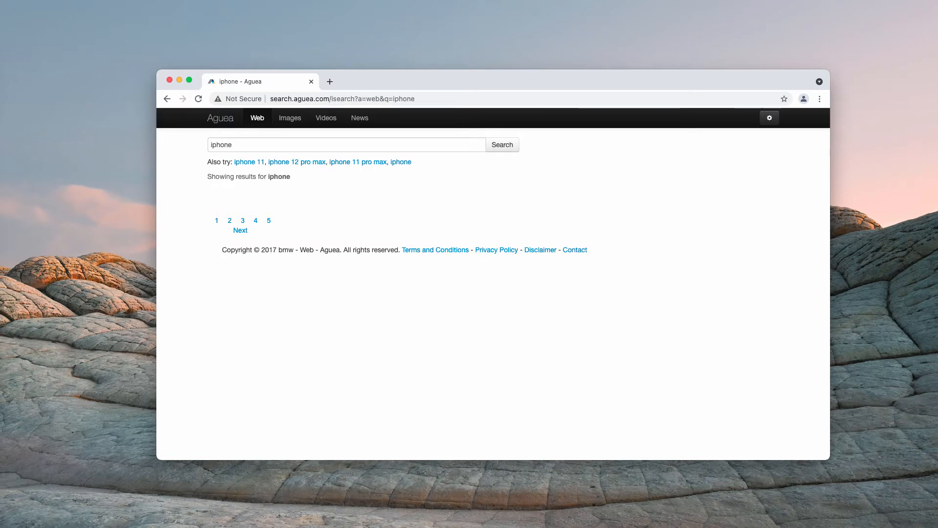
mouse_move(459, 81)
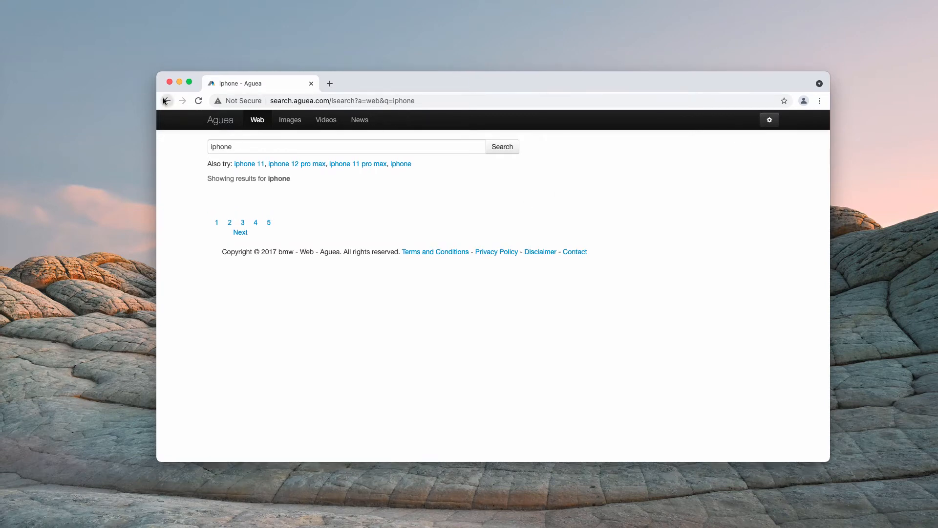
Go back to the Aguea start page with 'iphone' still in the search box
click(167, 99)
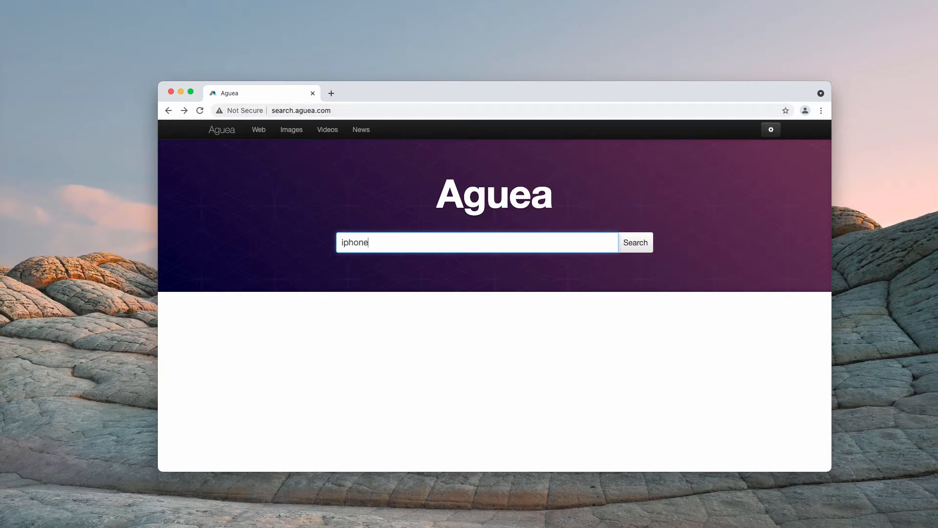
mouse_move(379, 91)
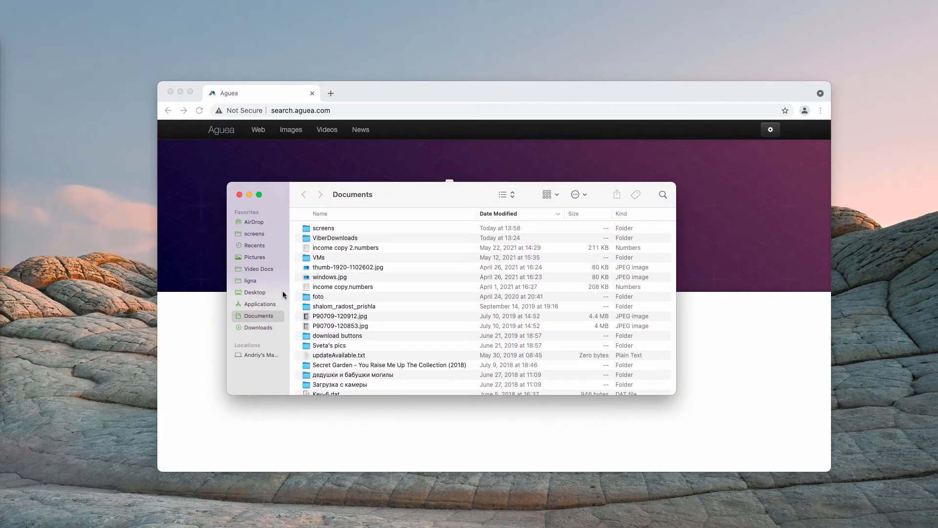
Browse the installed apps in Finder's Applications folder
click(259, 303)
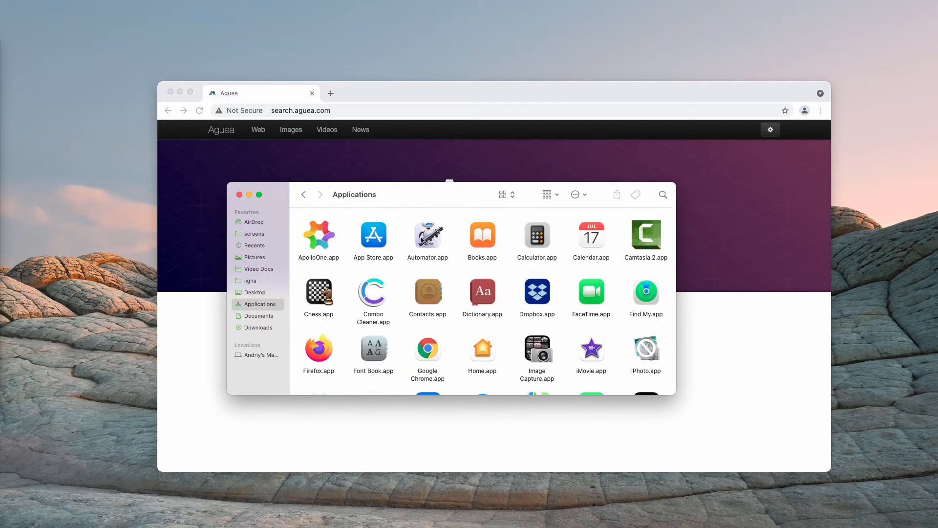
scroll(down, 3)
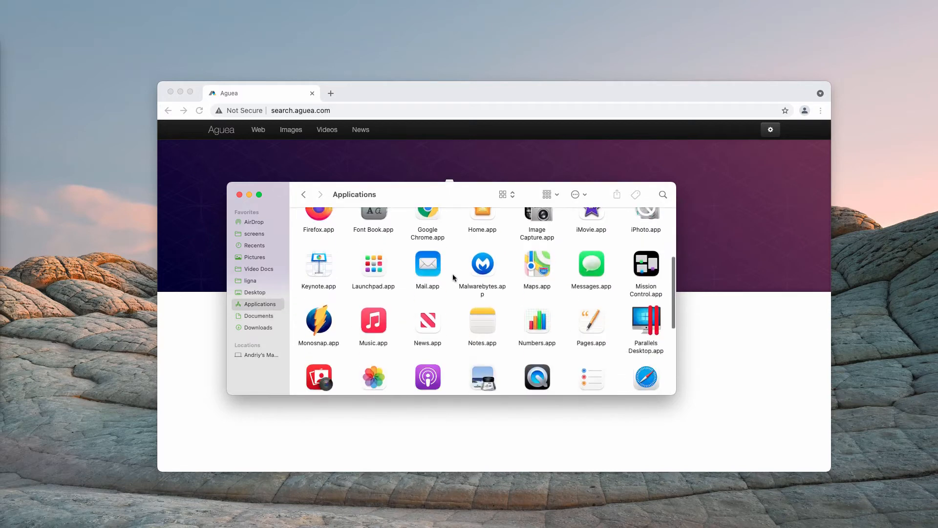
scroll(up, 3)
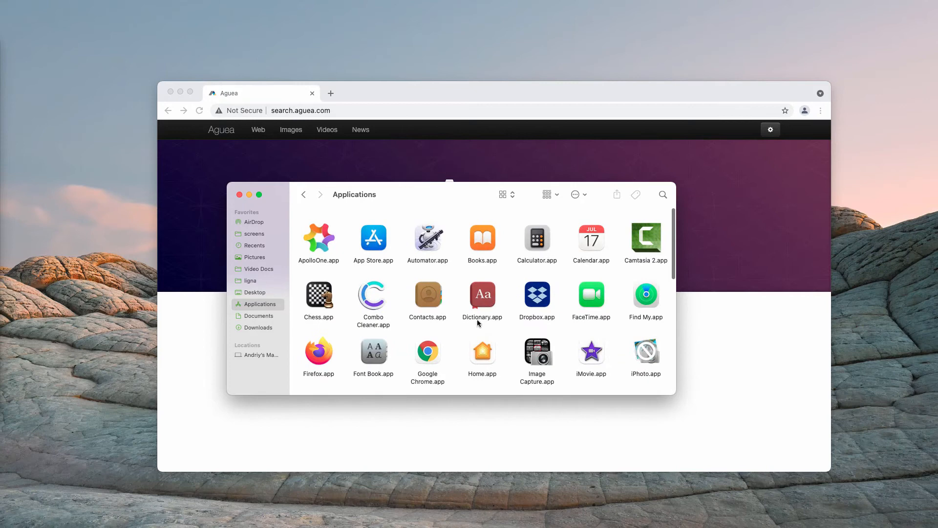
scroll(down, 3)
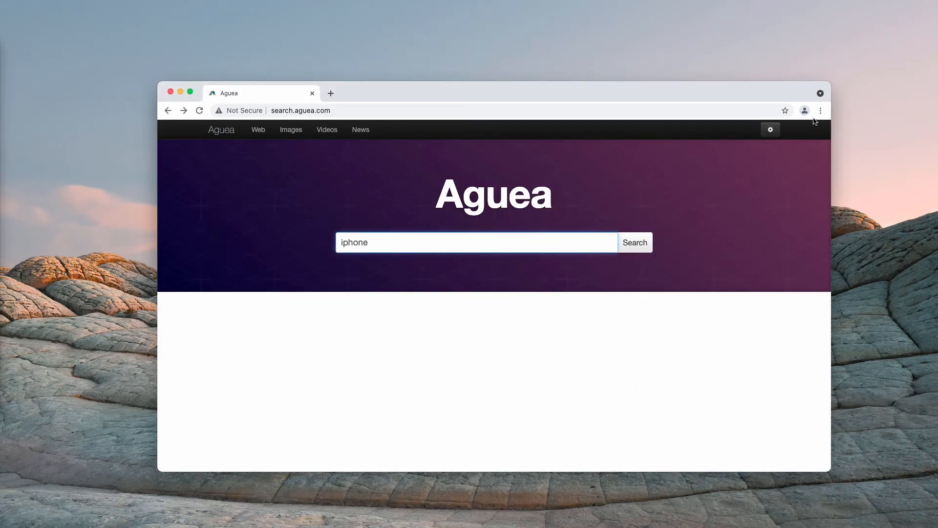
click(820, 110)
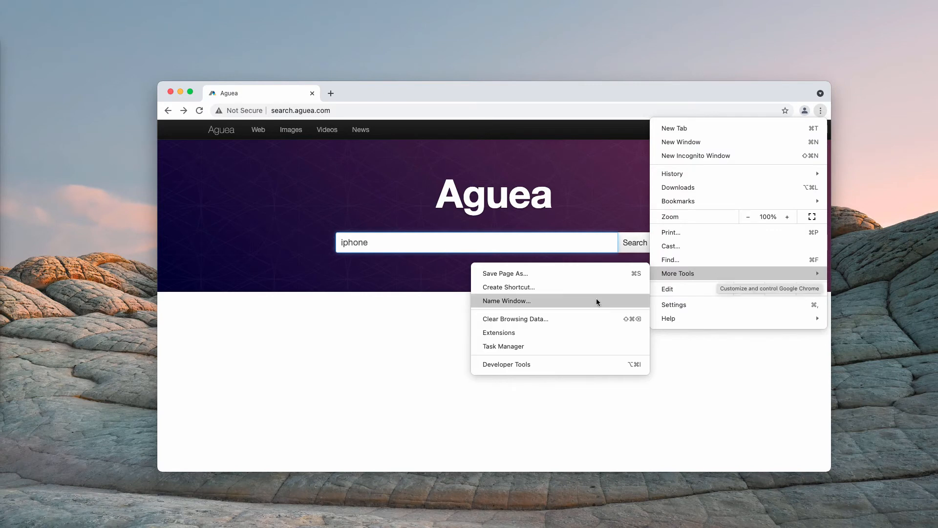
mouse_move(829, 131)
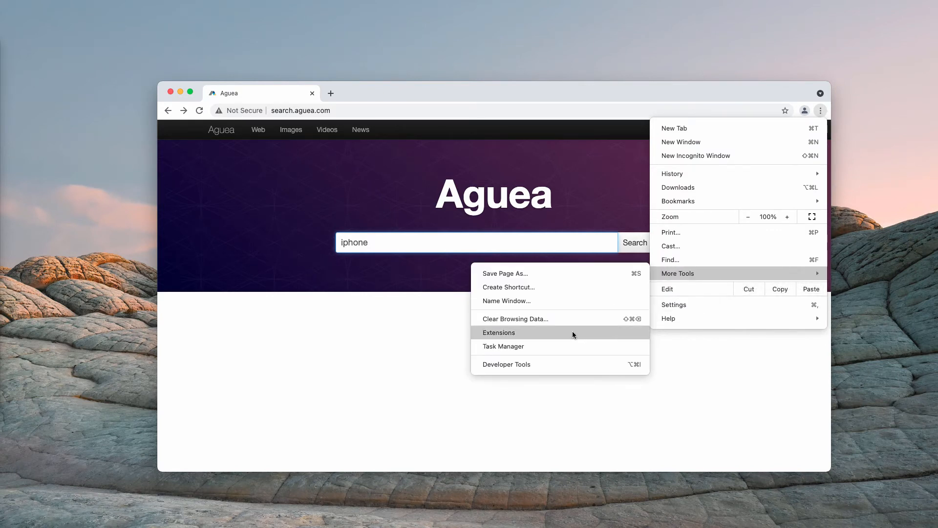
click(498, 332)
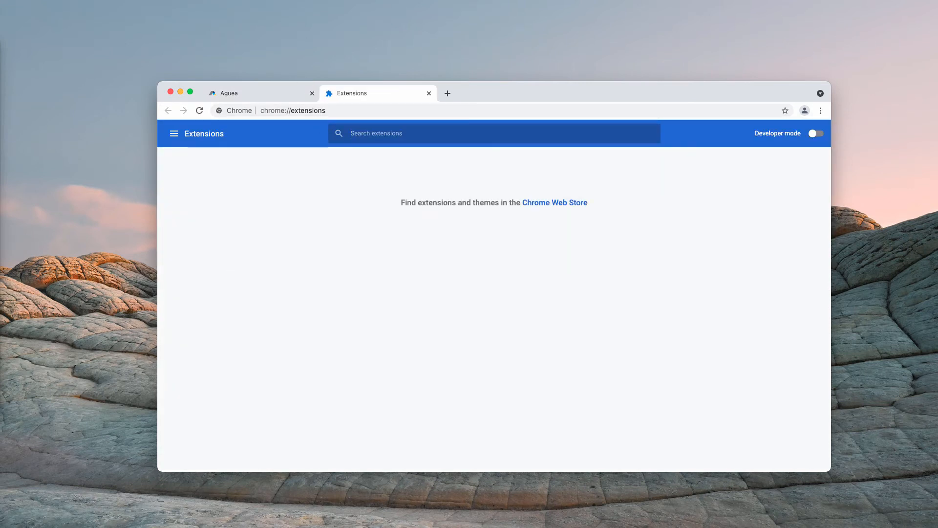
mouse_move(428, 93)
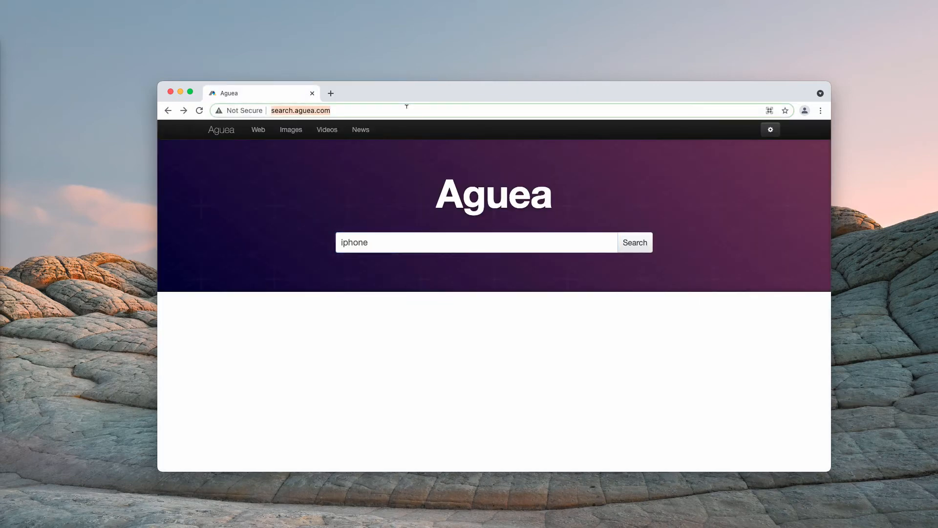
Select the current page address so combocleaner.com can replace it
click(634, 243)
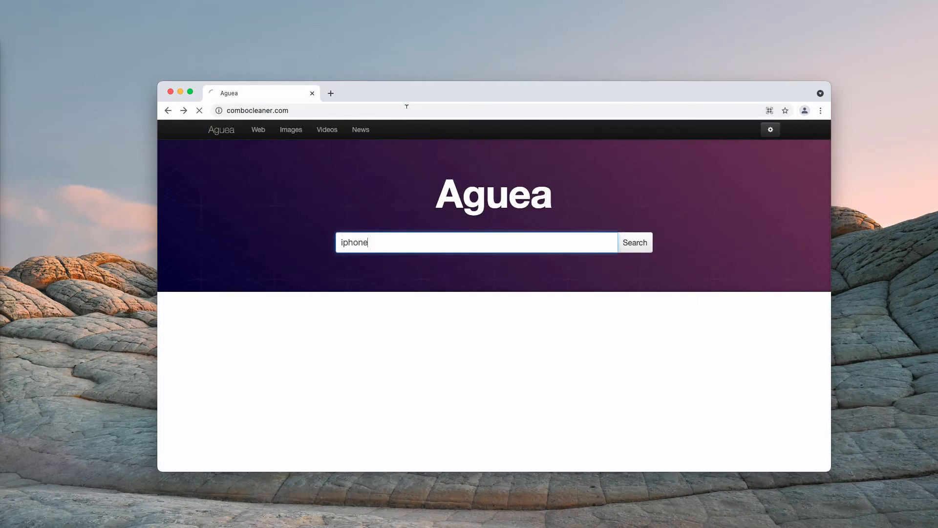
click(634, 242)
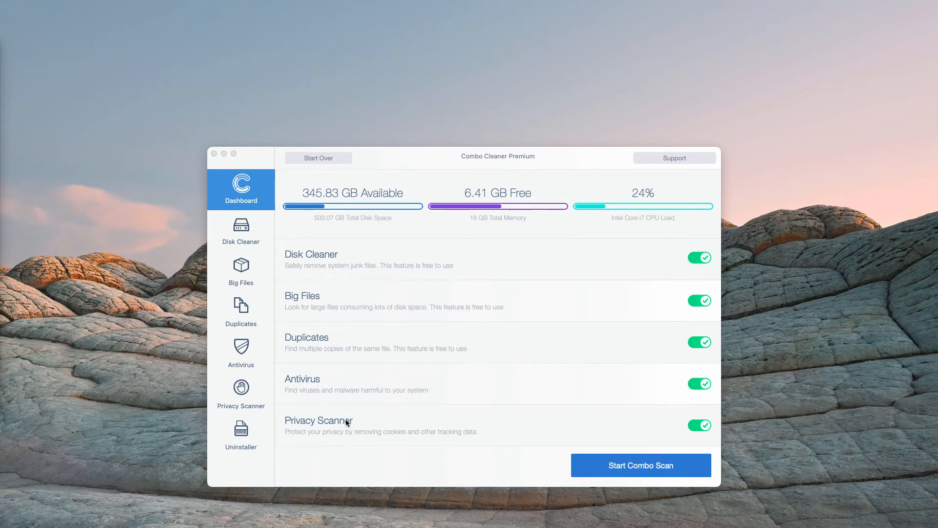
Run Combo Cleaner's full combo scan and open its 41 Antivirus threats
click(640, 465)
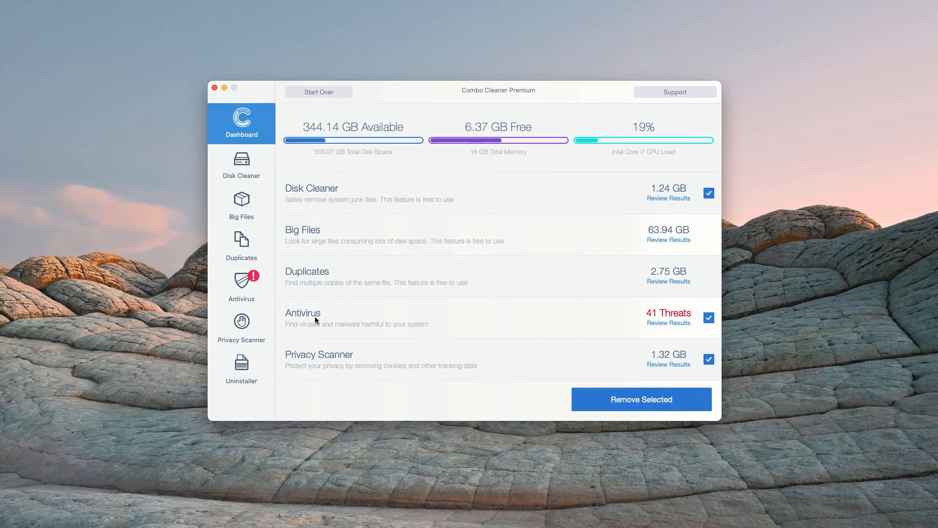
mouse_move(390, 345)
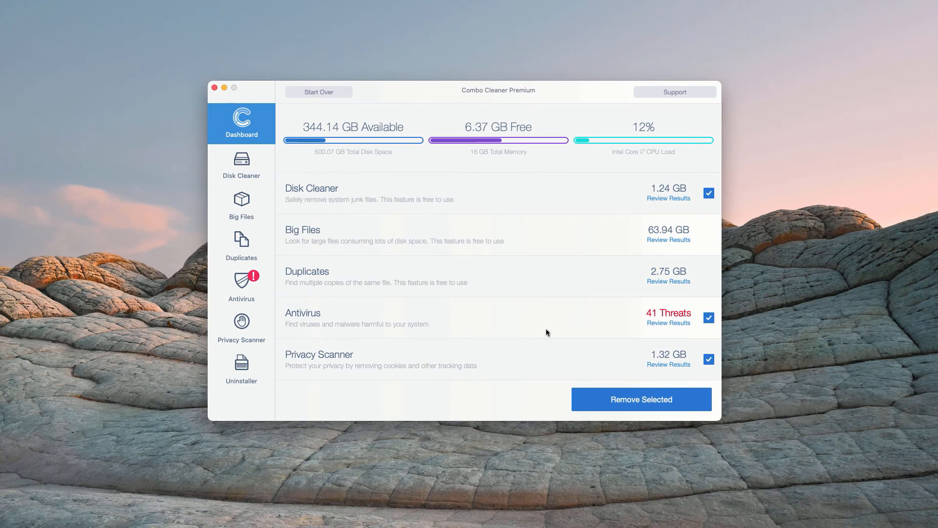
mouse_move(575, 336)
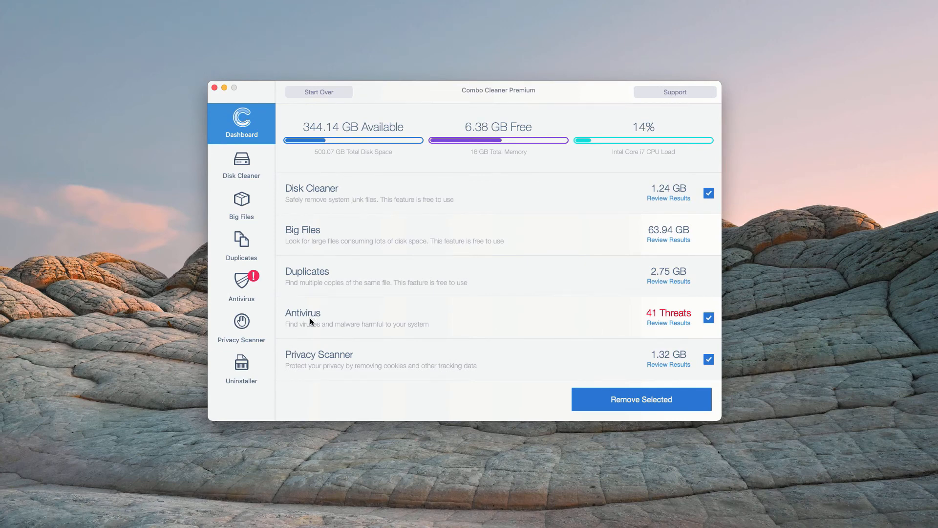
mouse_move(654, 327)
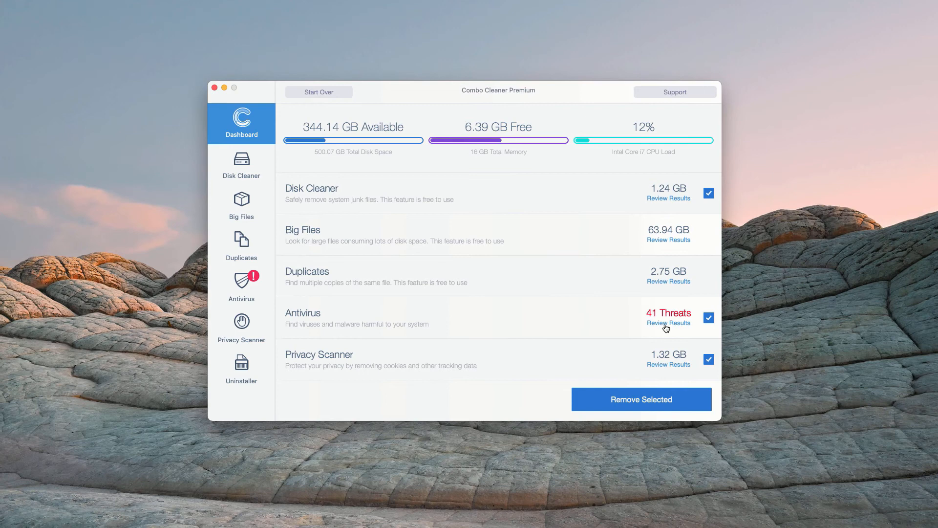
click(668, 323)
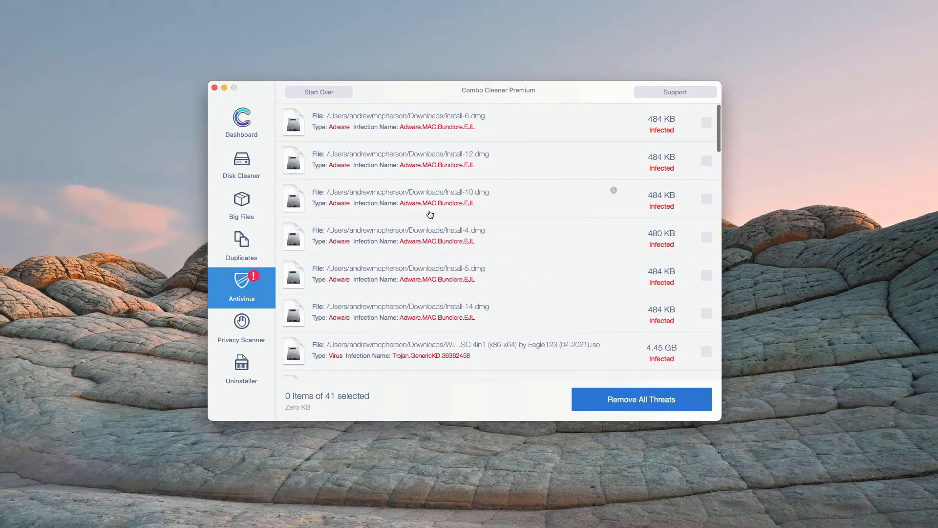
Scroll through the Antivirus list of 41 infected files
scroll(down, 3)
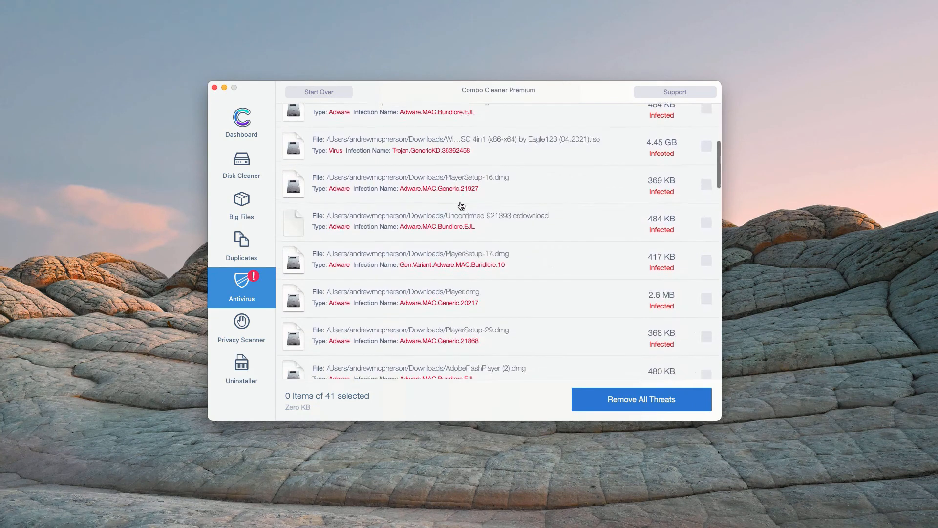
scroll(down, 3)
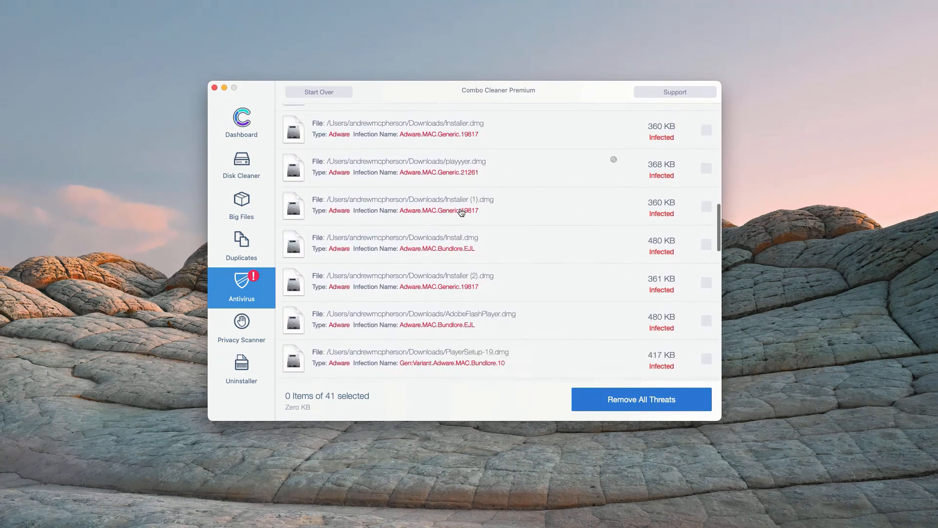
scroll(down, 3)
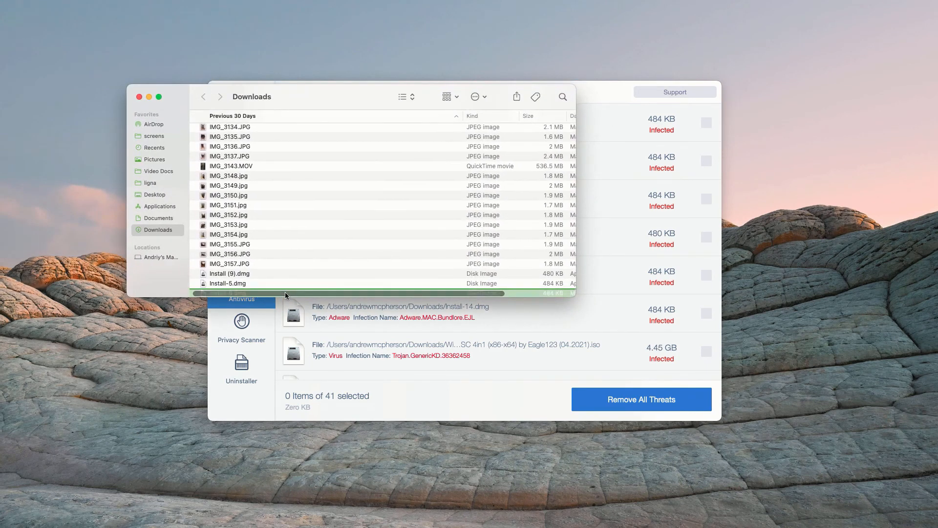
Bring up the actions menu for an Install .dmg file in Downloads
right_click(228, 292)
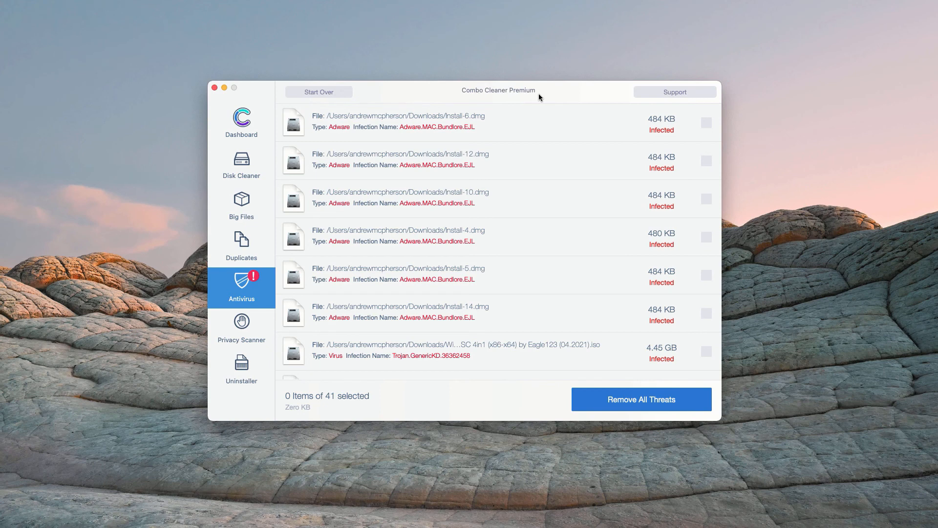
mouse_move(515, 94)
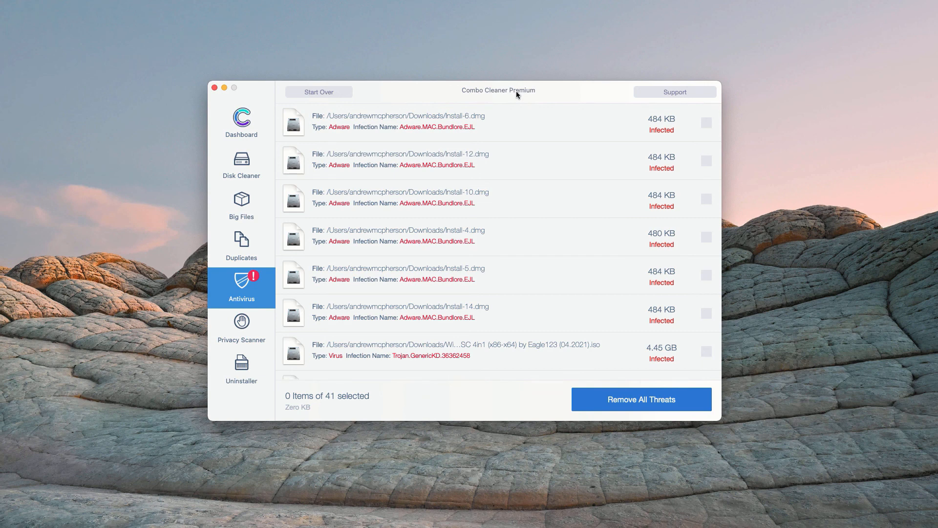
mouse_move(517, 96)
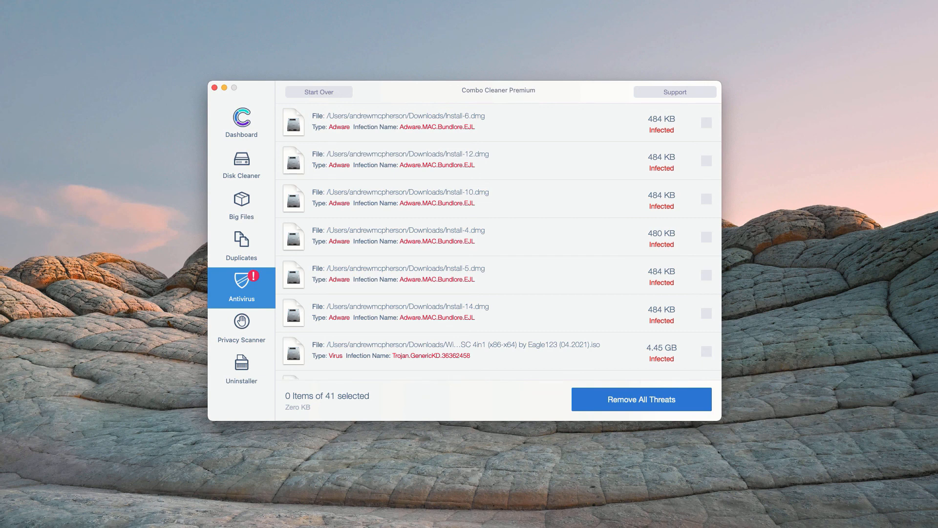